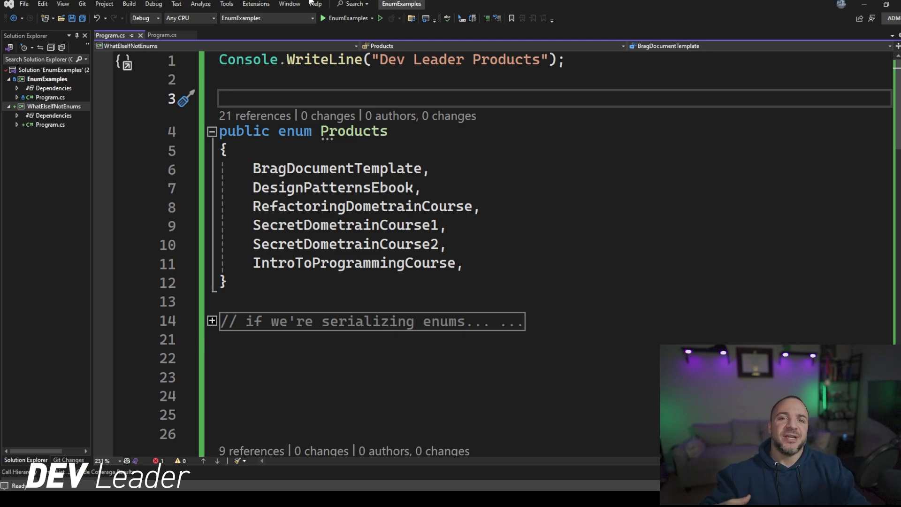
mouse_move(514, 265)
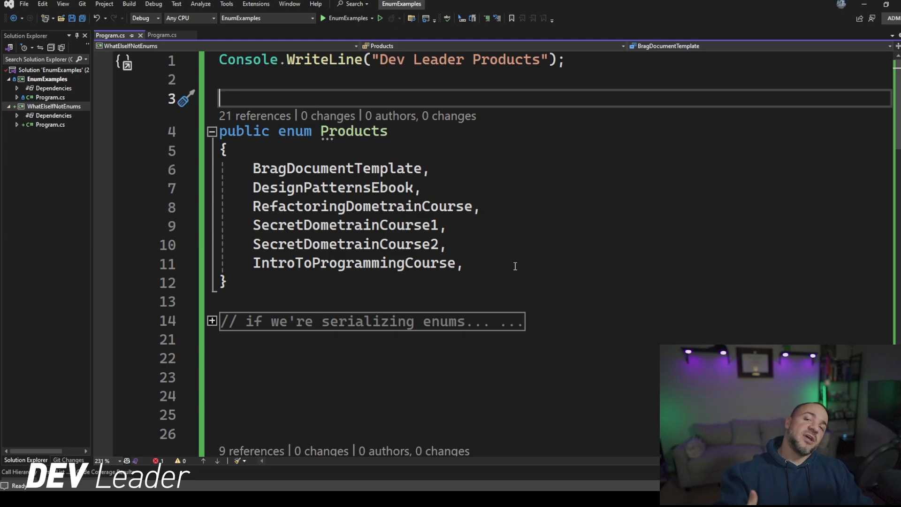
mouse_move(480, 222)
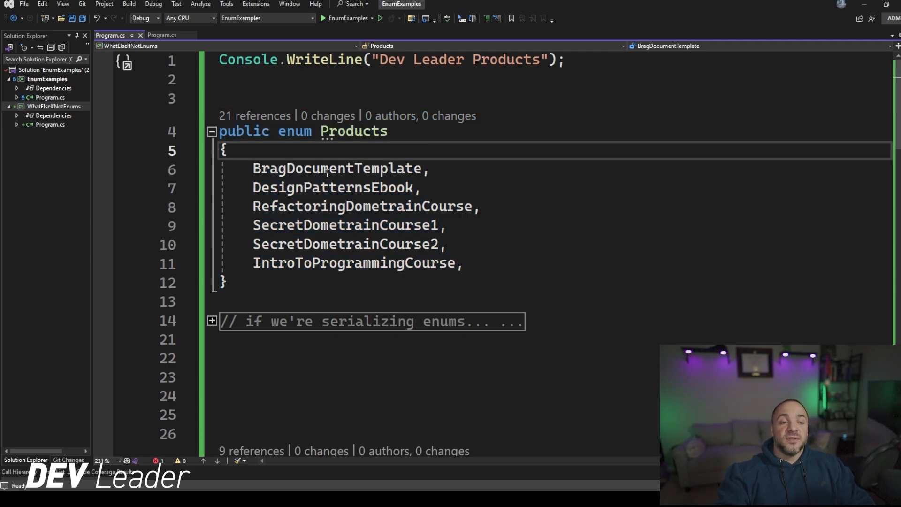
Step: Edit around the BragDocumentTemplate and DesignPatternsEbook enum members, adding quote characters
double_click(338, 168)
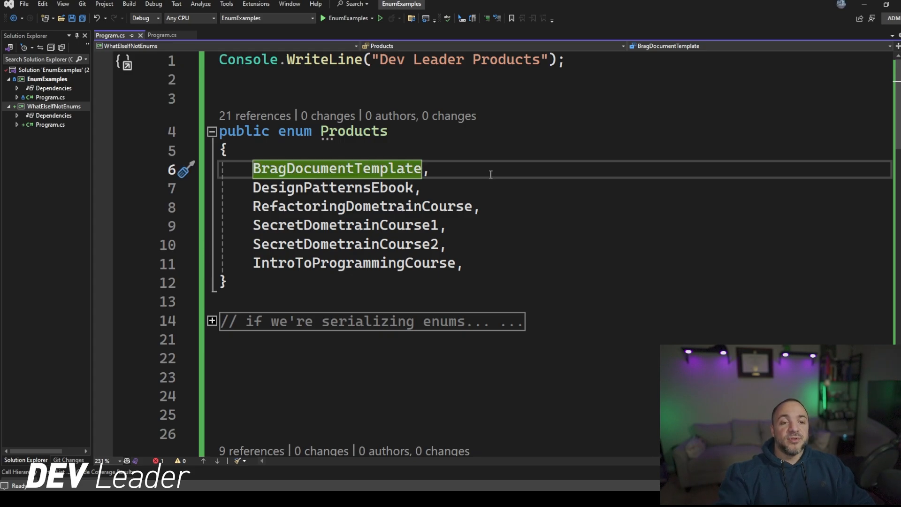
type("\"")
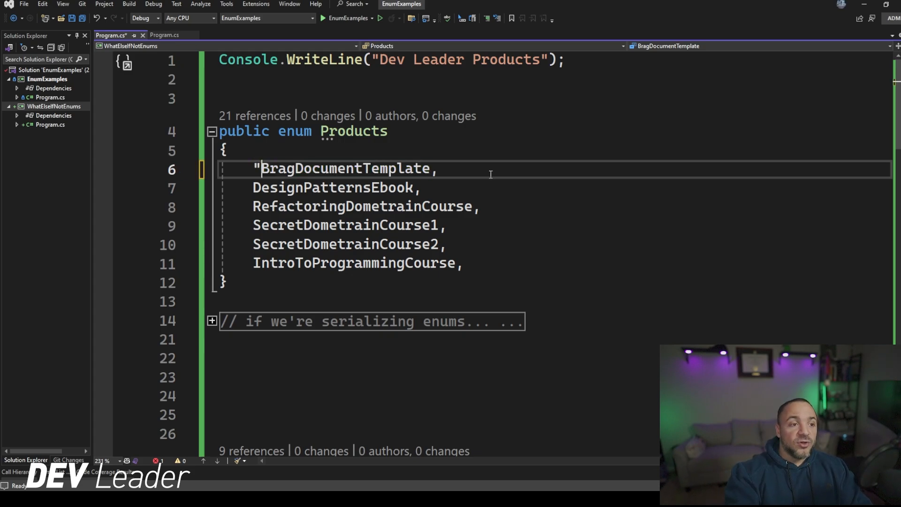
type("\"")
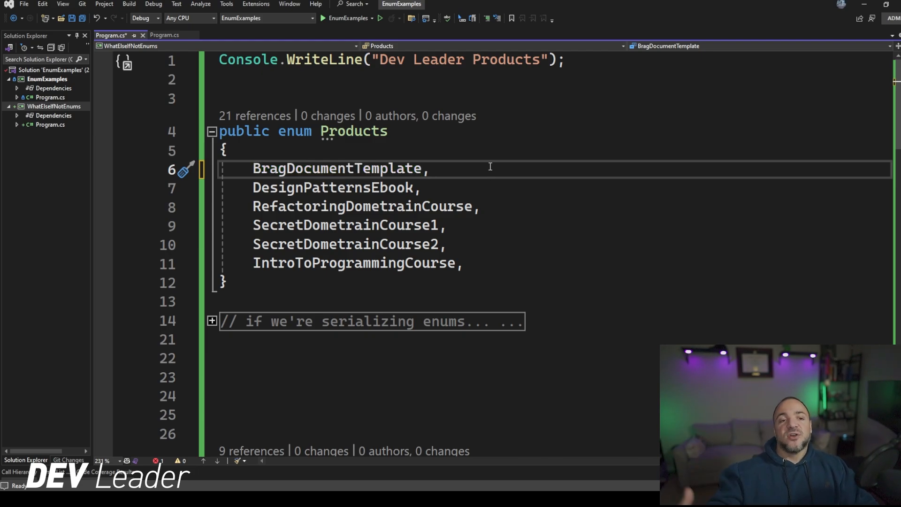
double_click(338, 168)
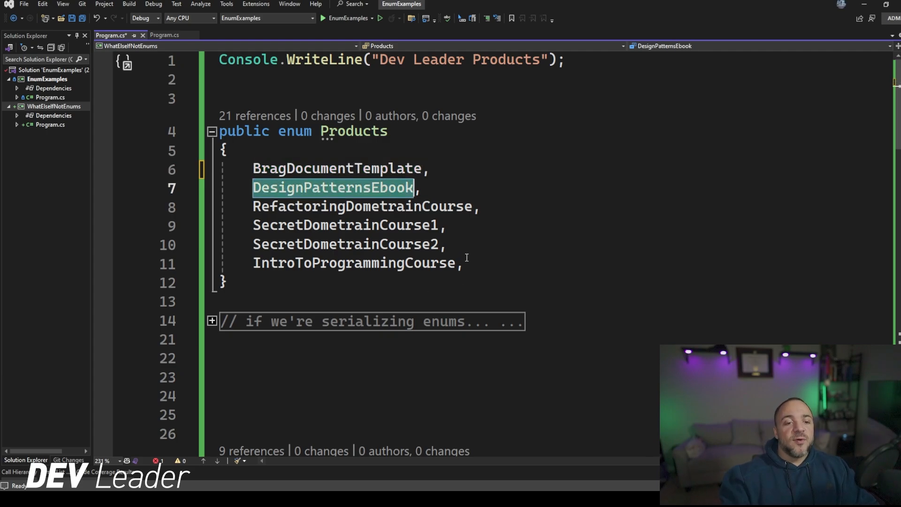
left_click(373, 207)
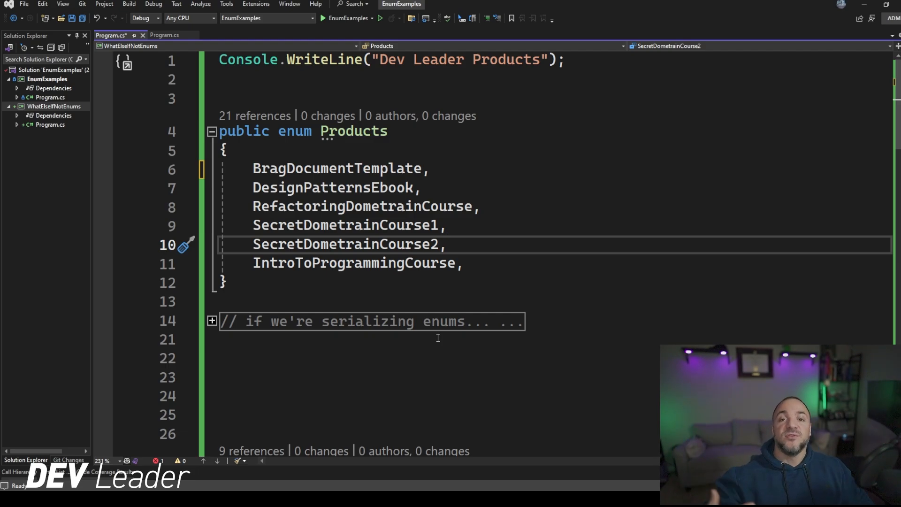
Step: Expand the serialization questions comment and select BragDocumentTemplate to rename it HighlightTrackerTemplate
left_click(447, 244)
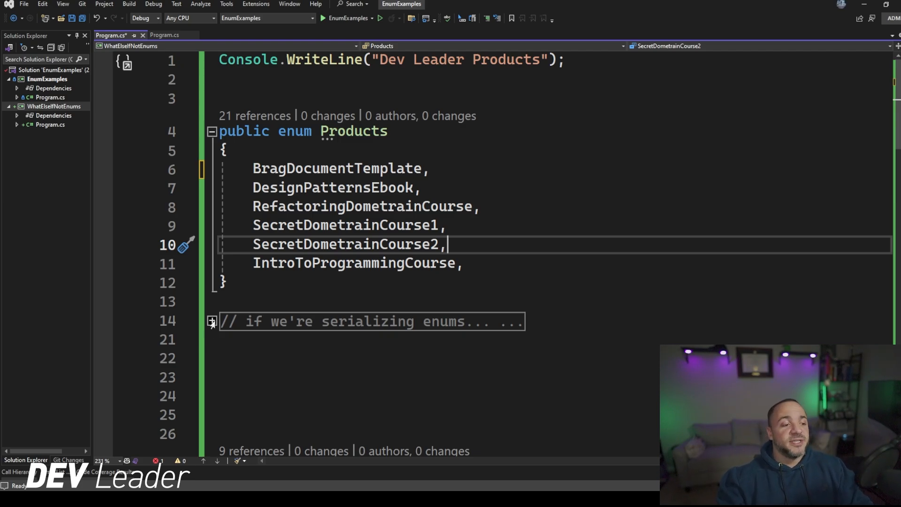
left_click(211, 321)
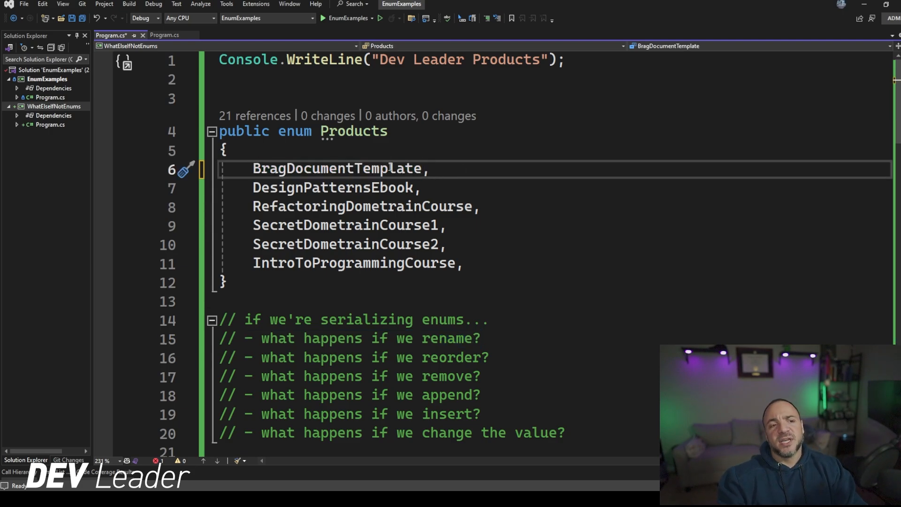
double_click(335, 168)
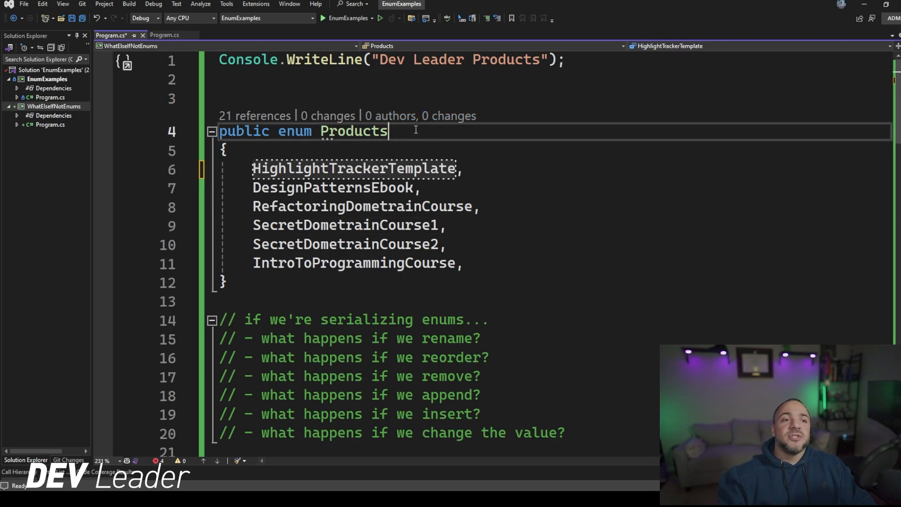
Step: Move HighlightTrackerTemplate and DesignPatternsEbook to the end of the Products enum after IntroToProgrammingCourse
double_click(353, 168)
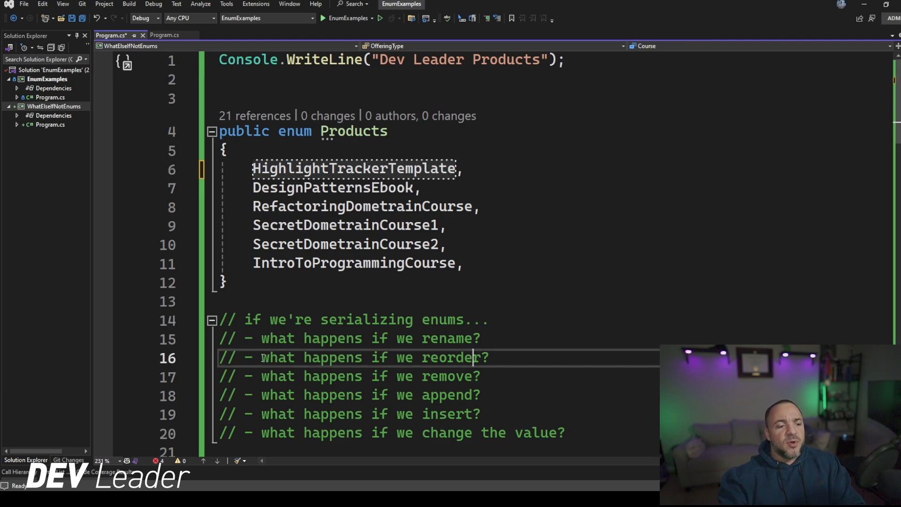
left_click_drag(262, 358, 489, 358)
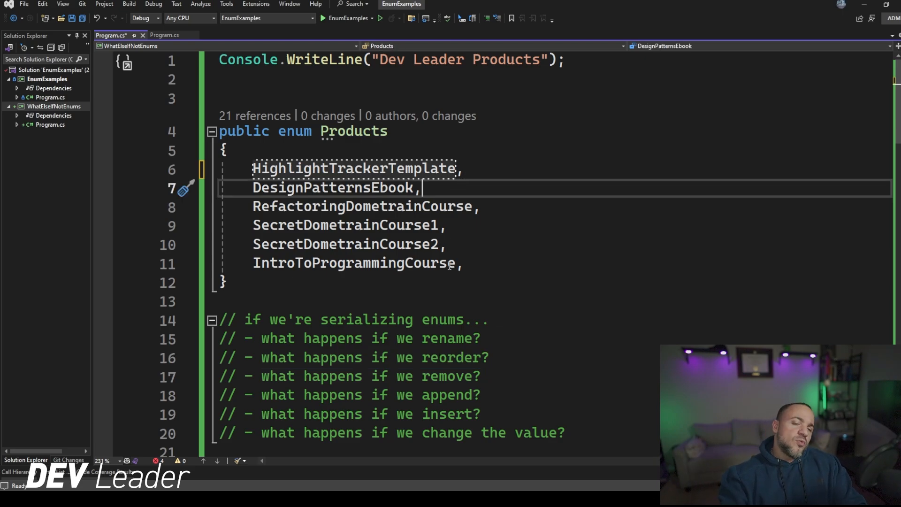
mouse_move(629, 179)
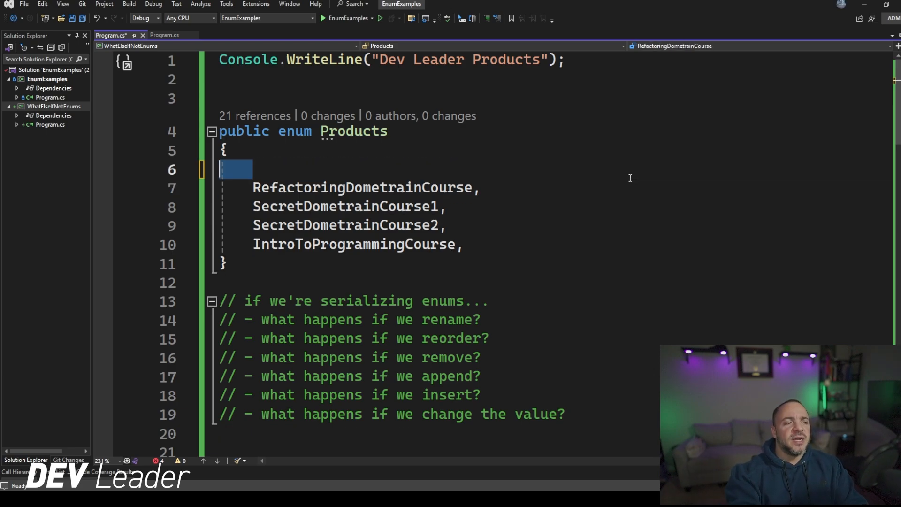
type("HighlightTrackerTemplate,")
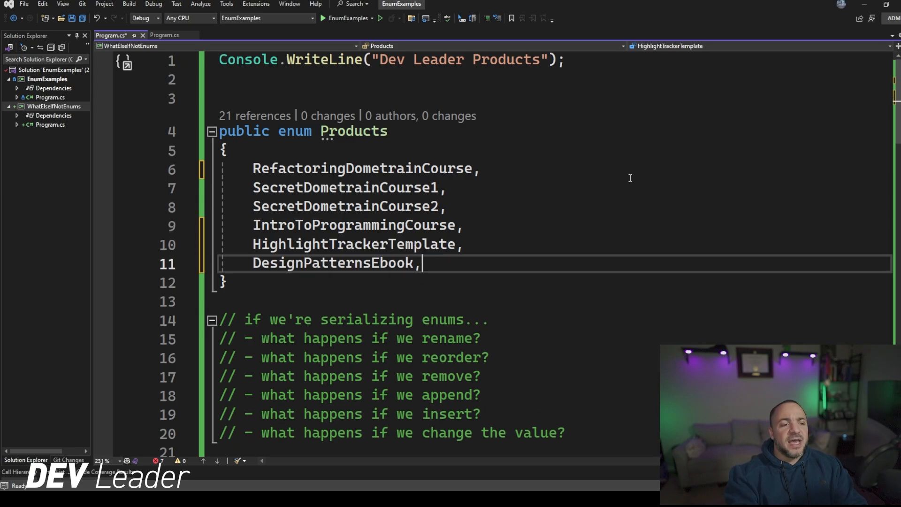
double_click(353, 244)
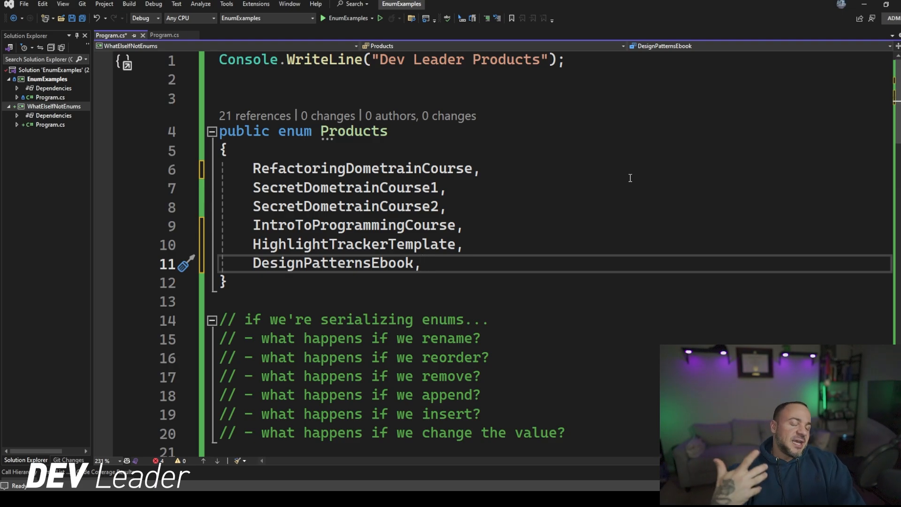
left_click(422, 263)
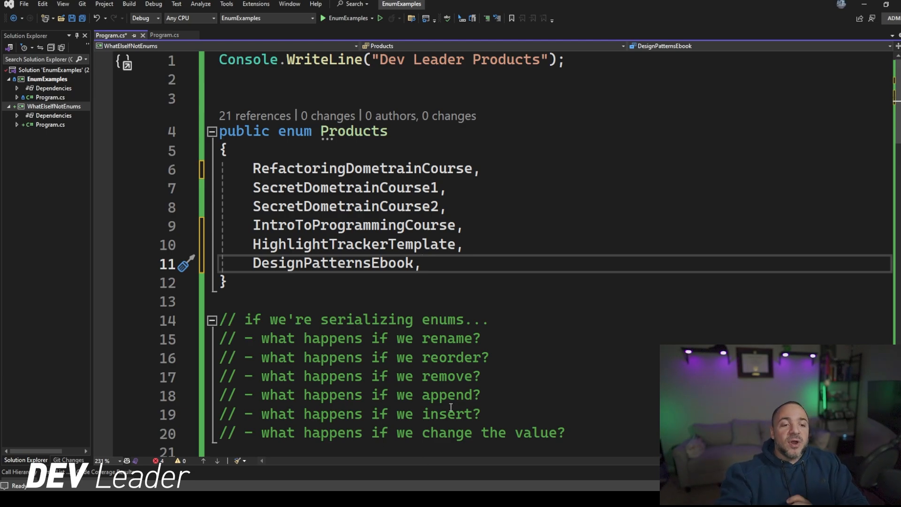
left_click(480, 244)
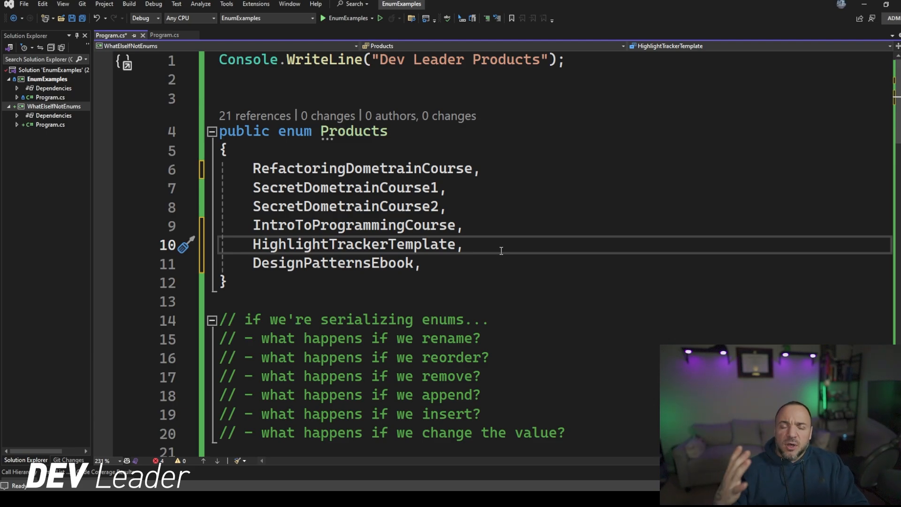
left_click(463, 244)
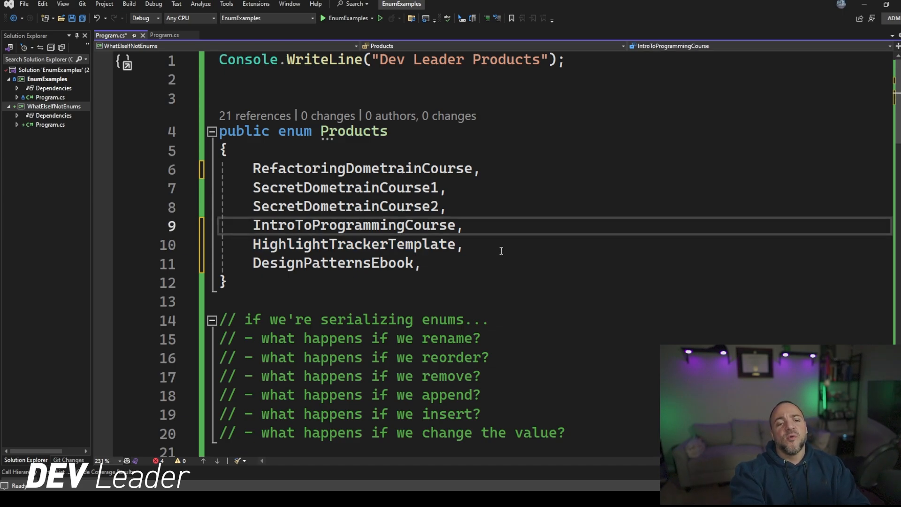
double_click(354, 225)
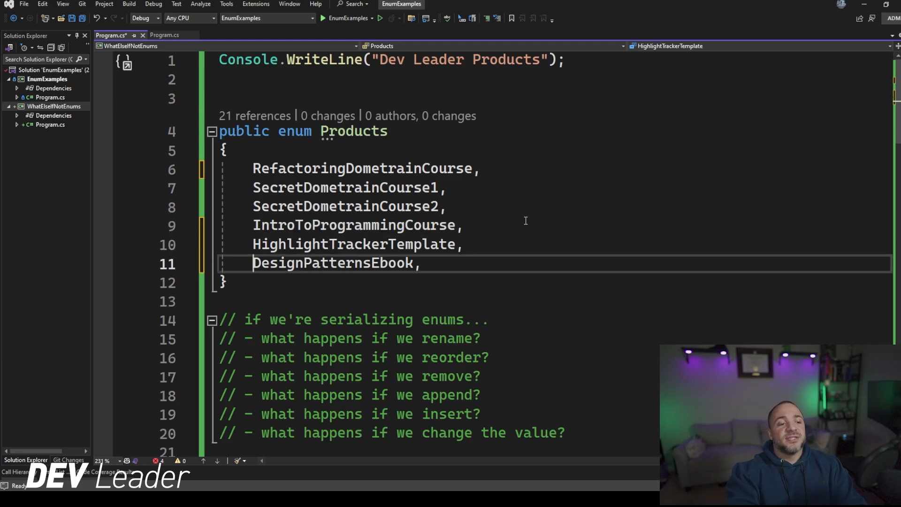
Step: Append RefactoringTechniquesEbook after DesignPatternsEbook as the last Products member
double_click(332, 263)
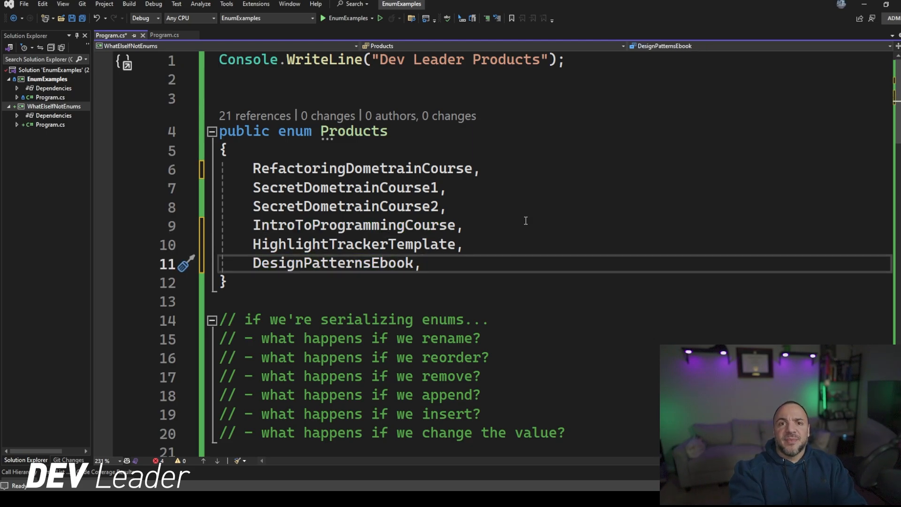
type("RefactoringTechniquesEbook")
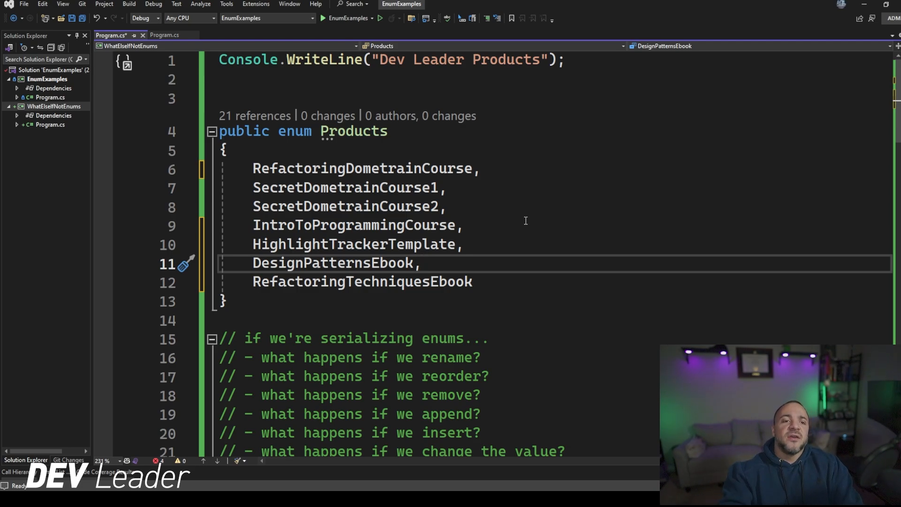
double_click(362, 168)
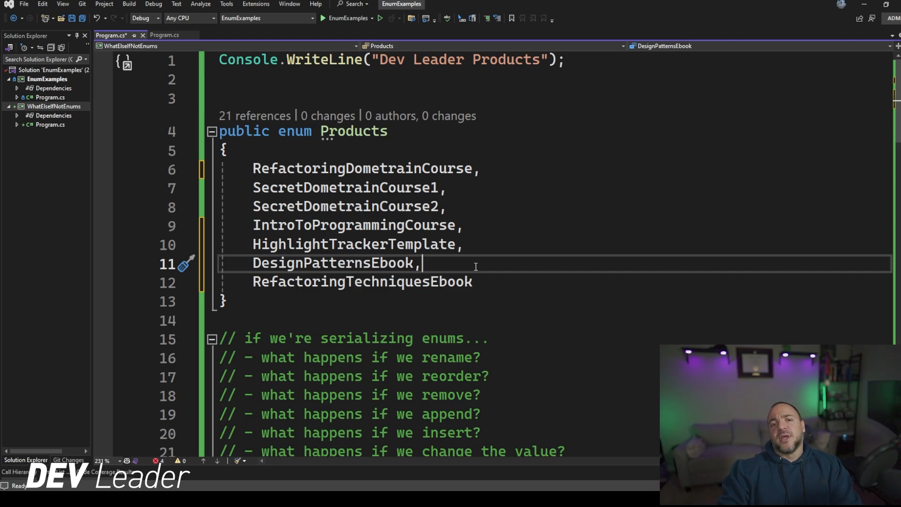
Step: Insert SecretDometrainCourse3 between SecretDometrainCourse2 and IntroToProgrammingCourse
left_click(448, 206)
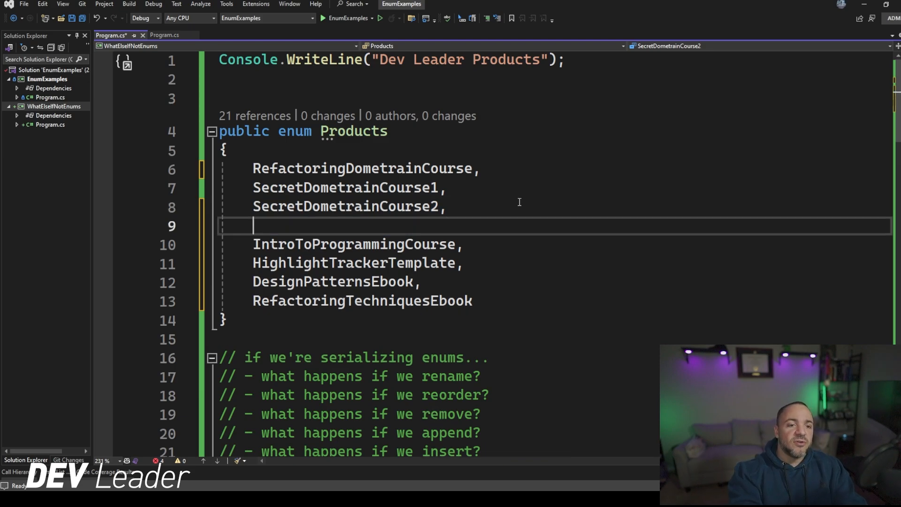
type("SecretDometrainCourse3,")
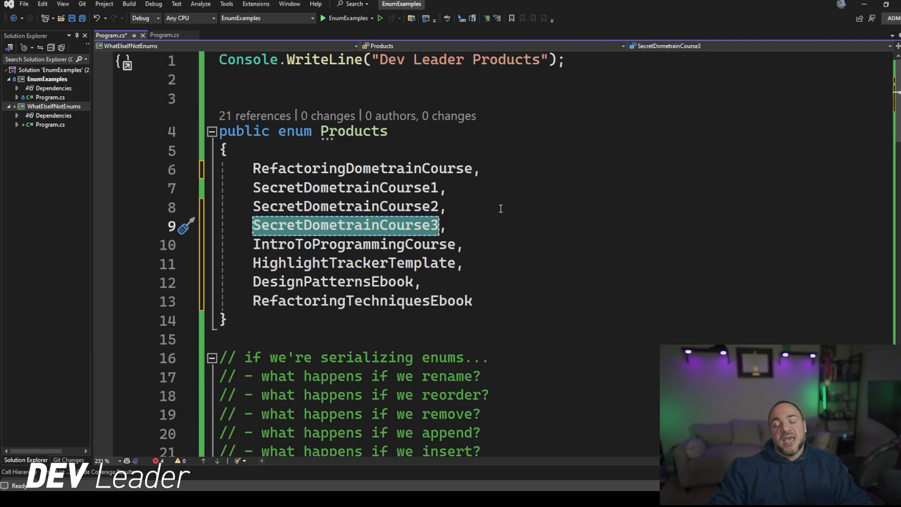
scroll("down", 3)
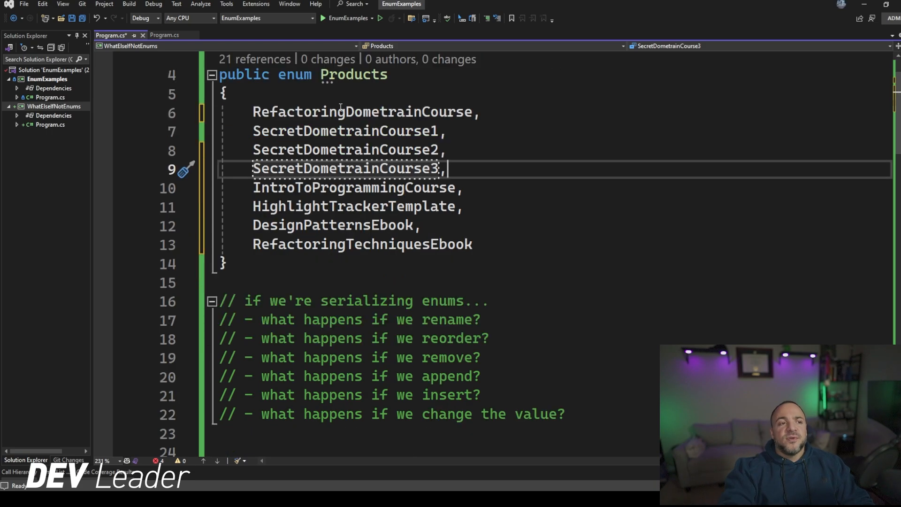